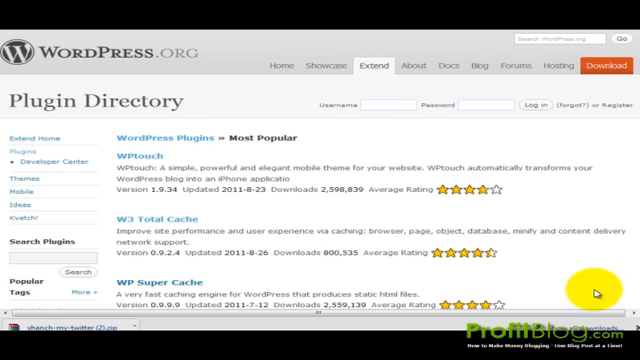
Upload the Xhanch My Twitter zip, install it and activate the plugin
scroll(down, 3)
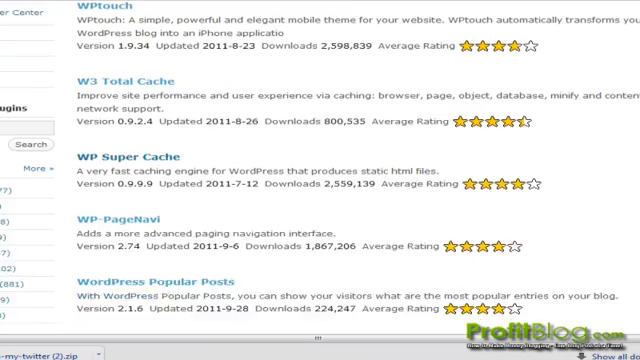
scroll(down, 3)
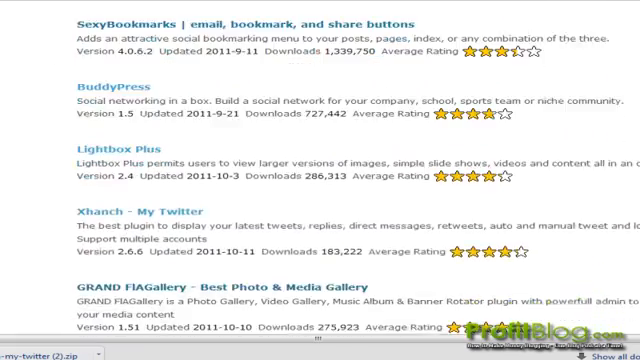
scroll(down, 3)
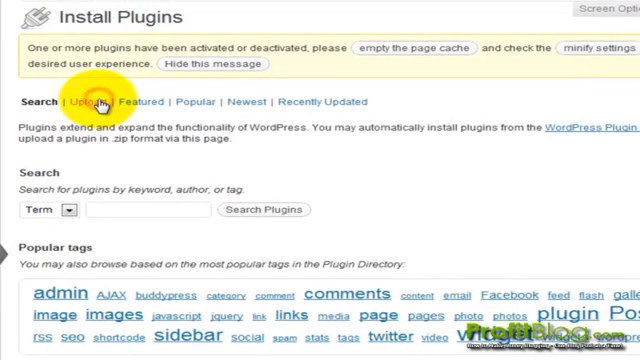
click(94, 100)
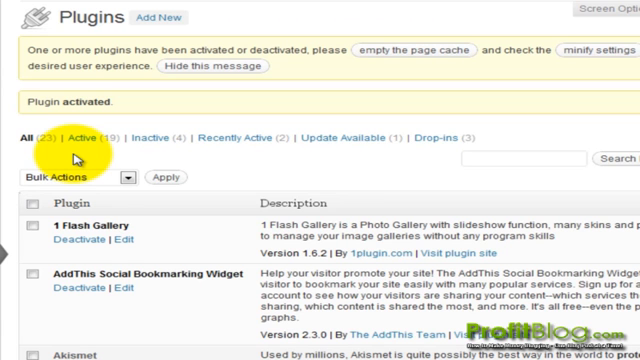
scroll(down, 3)
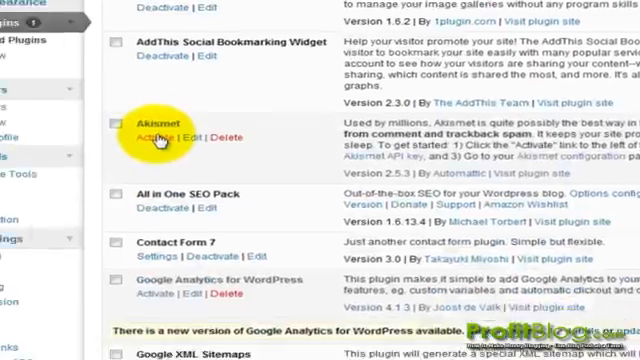
scroll(down, 3)
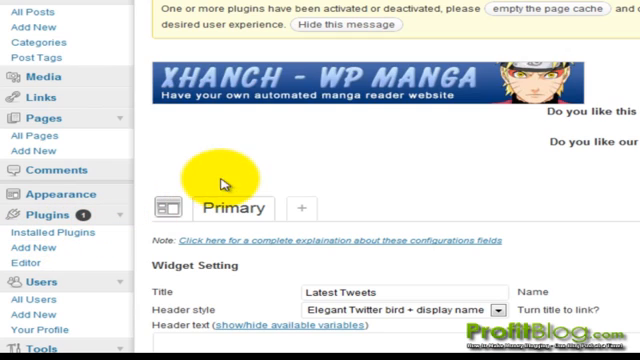
Set the Primary profile title to Latest Tweets, username 5dollarbanners, tweet order Latest to oldest
scroll(down, 3)
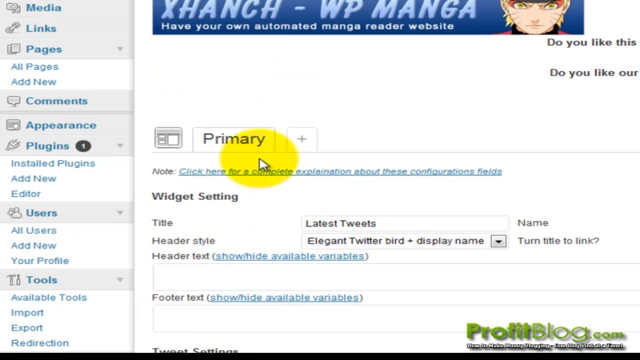
scroll(down, 3)
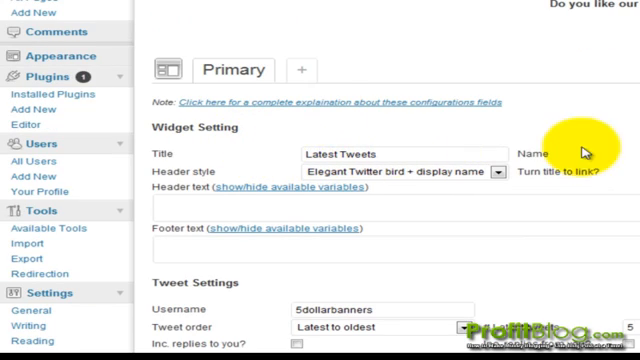
scroll(down, 3)
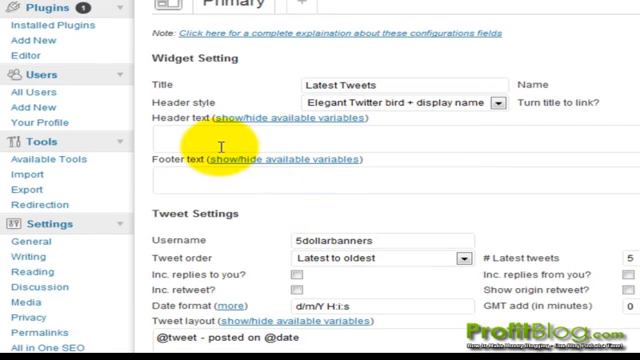
scroll(down, 3)
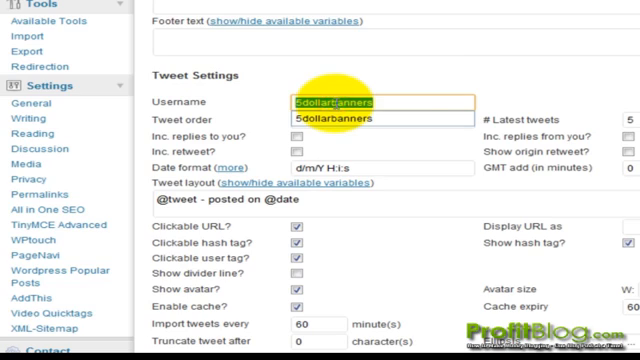
click(364, 120)
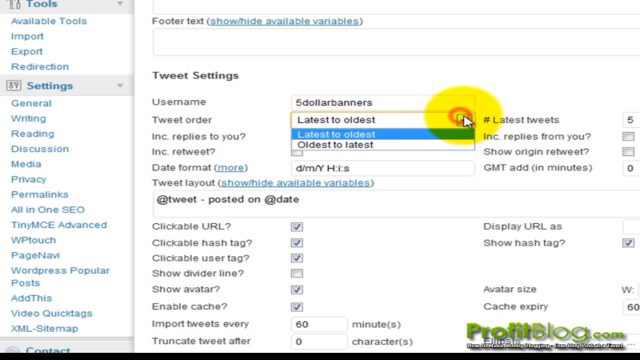
click(318, 118)
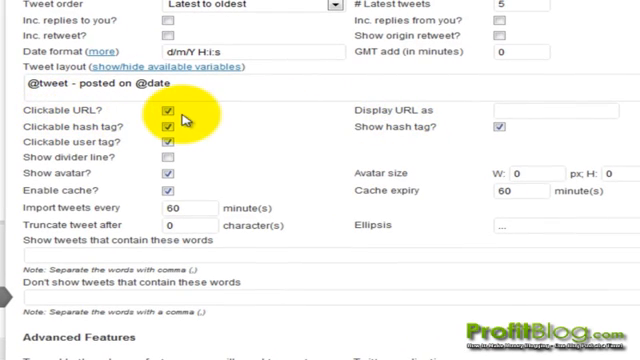
scroll(down, 3)
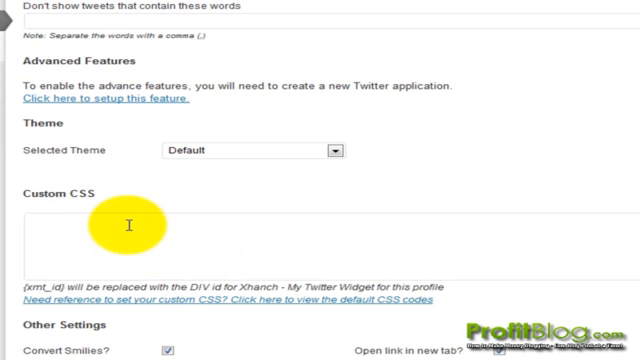
scroll(down, 3)
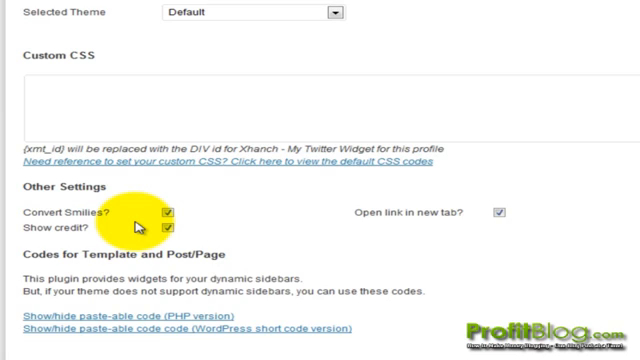
scroll(down, 3)
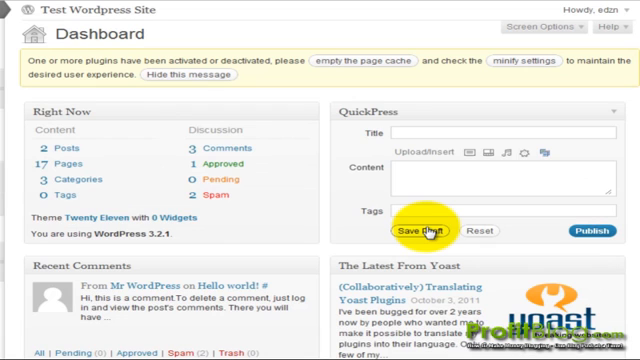
mouse_move(420, 230)
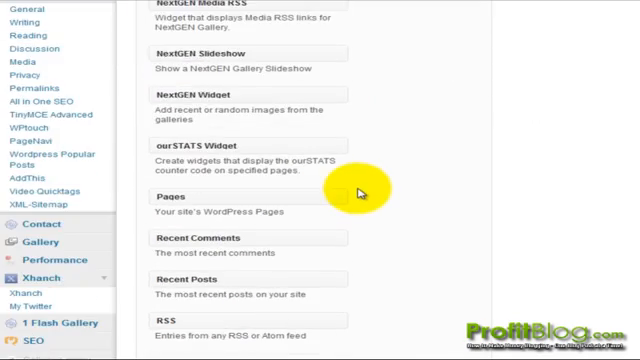
Place the XMT: Latest Tweets widget in the Main Sidebar and choose its profile
scroll(down, 3)
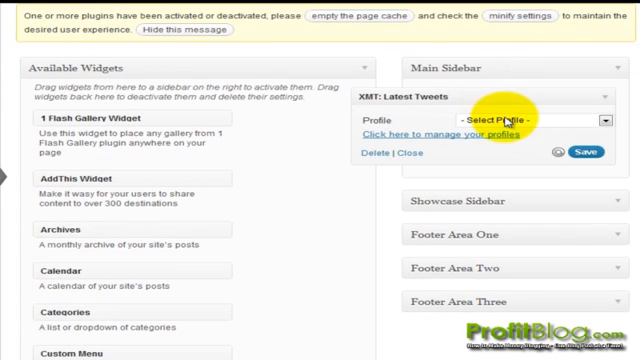
click(512, 118)
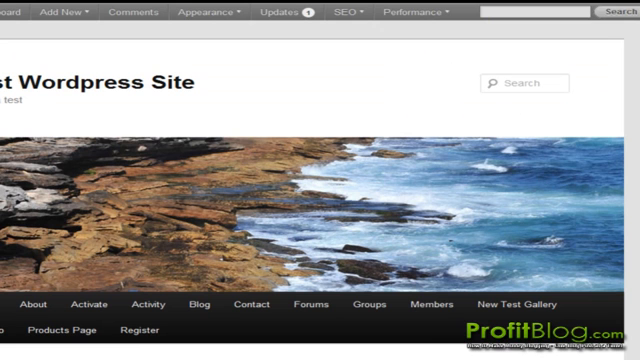
Scroll the live site to view the Latest Tweets list in the sidebar
scroll(down, 3)
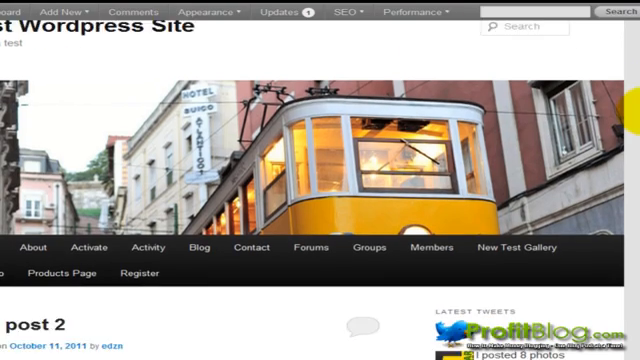
scroll(down, 3)
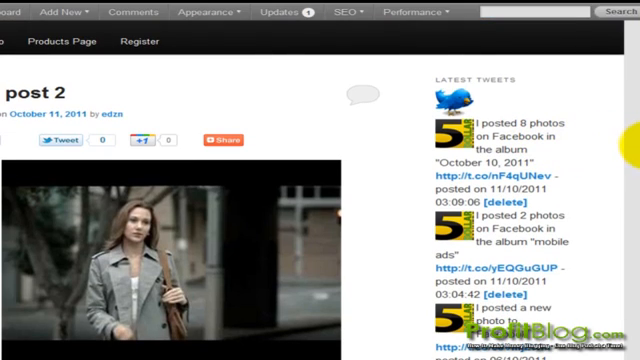
scroll(down, 3)
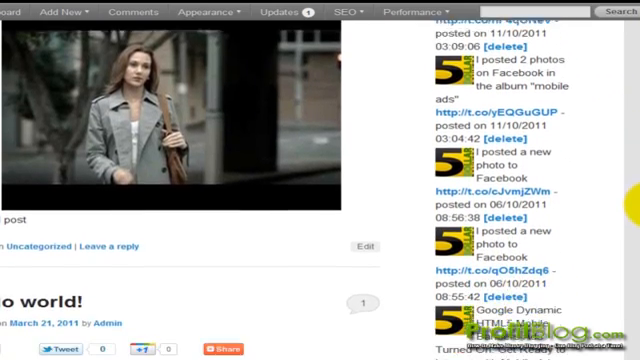
scroll(down, 3)
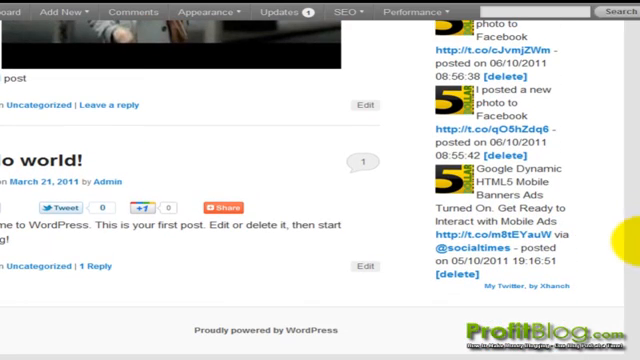
mouse_move(606, 232)
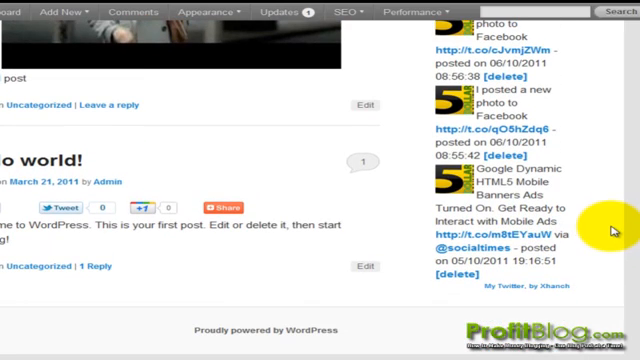